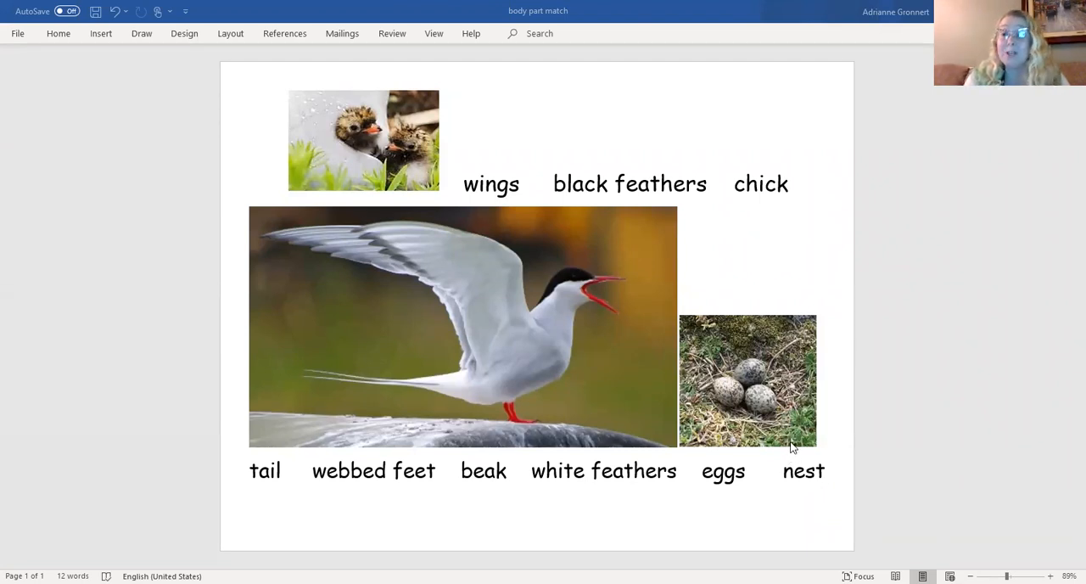
mouse_move(527, 241)
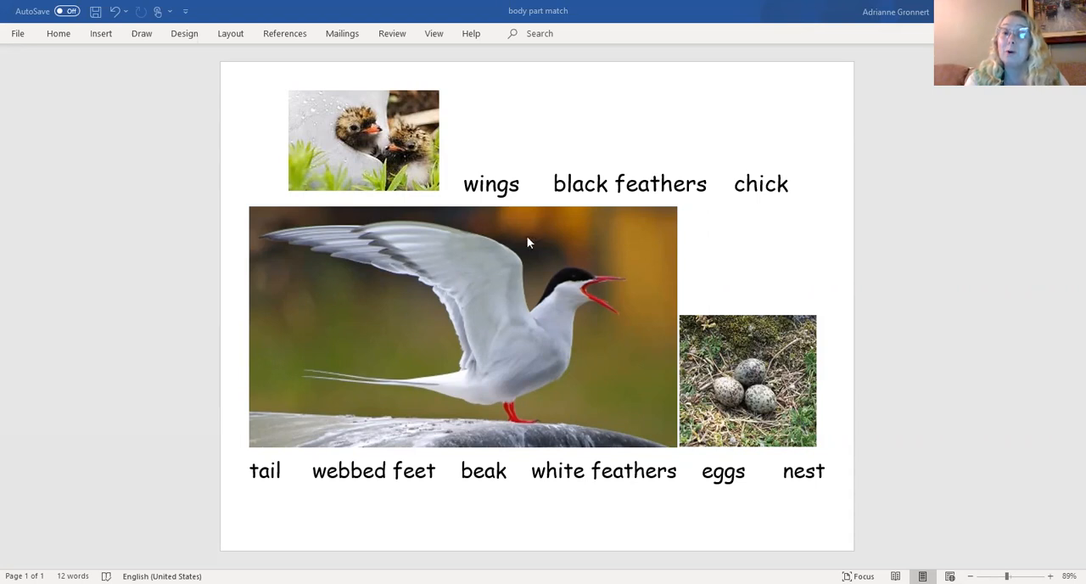
- Highlight wings, chick, tail and webbed feet in turquoise on the Arctic tern worksheet
double_click(491, 183)
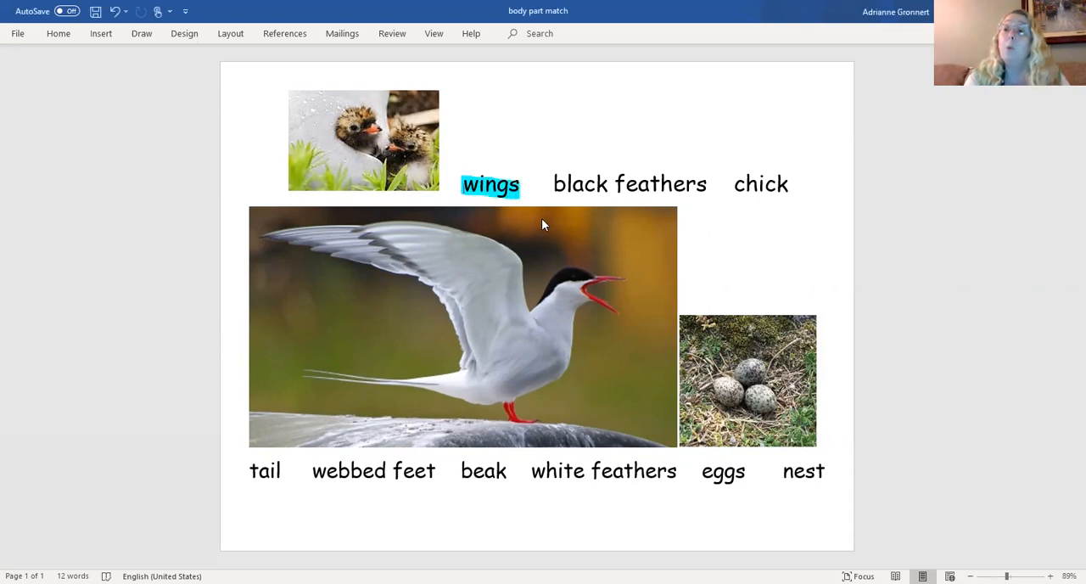
mouse_move(551, 184)
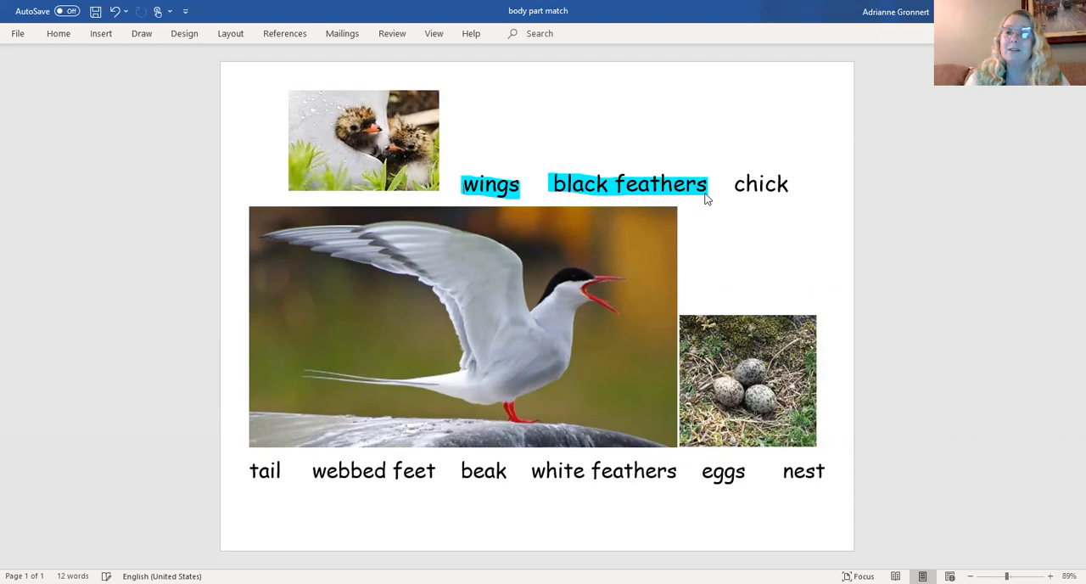
double_click(760, 184)
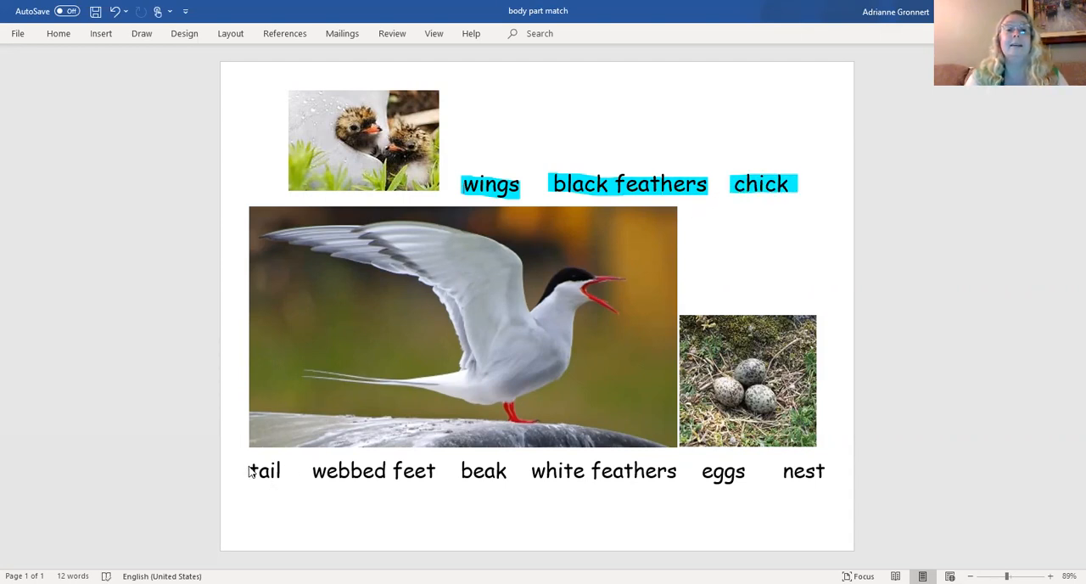
double_click(265, 470)
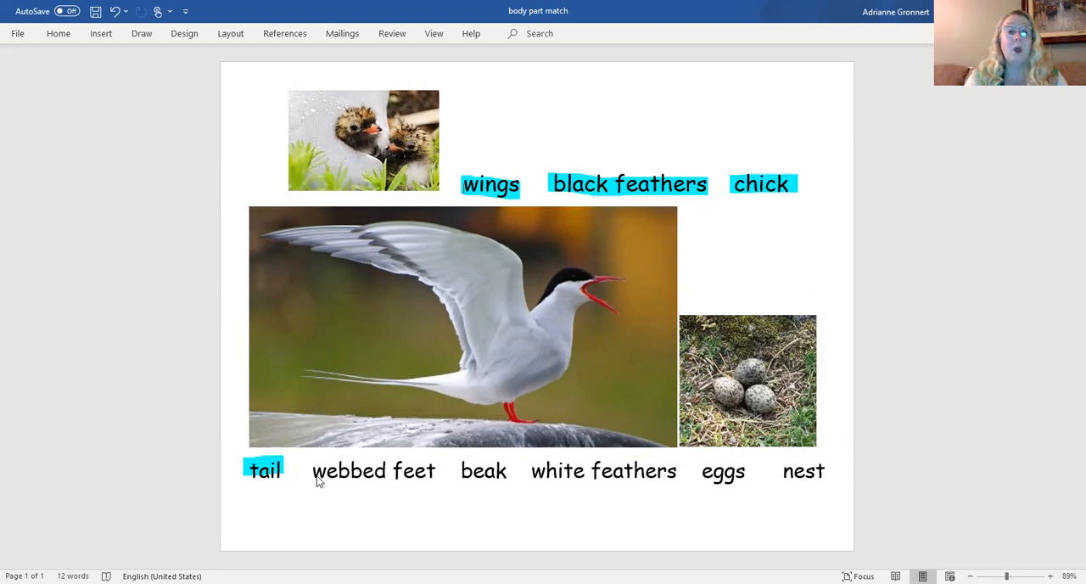
double_click(373, 471)
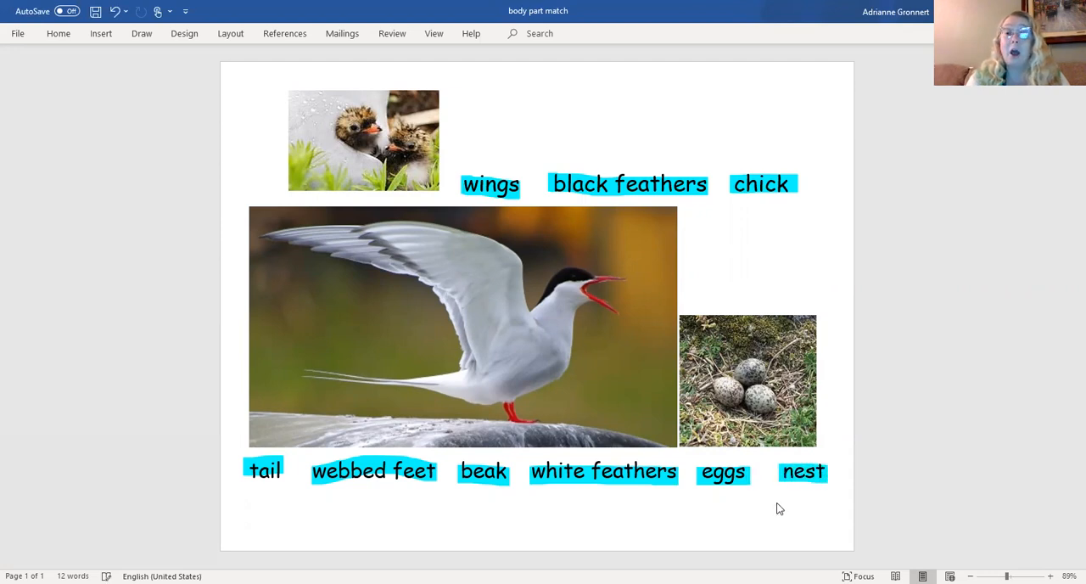
mouse_move(689, 533)
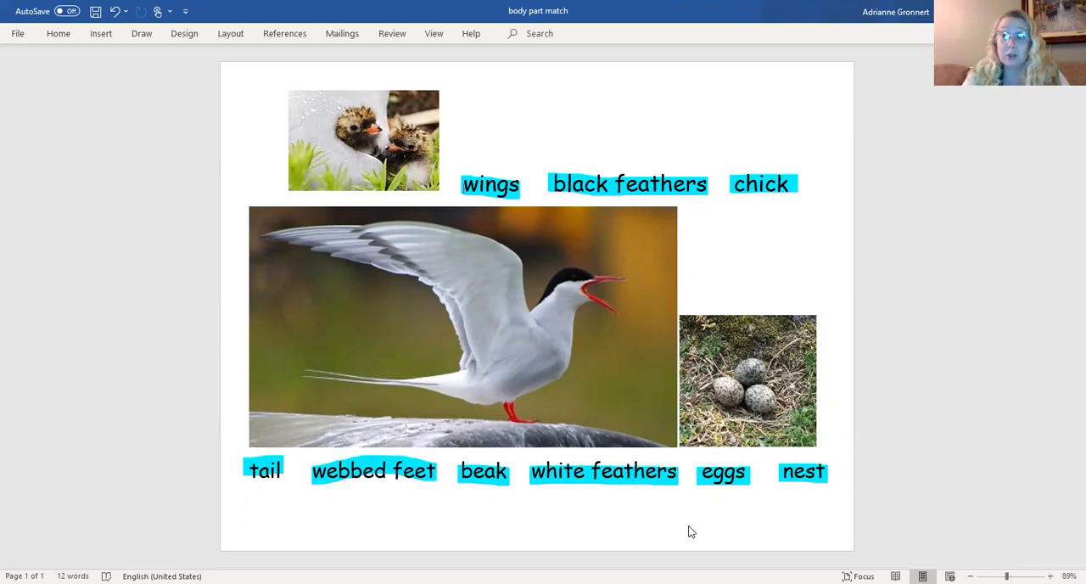
mouse_move(130, 71)
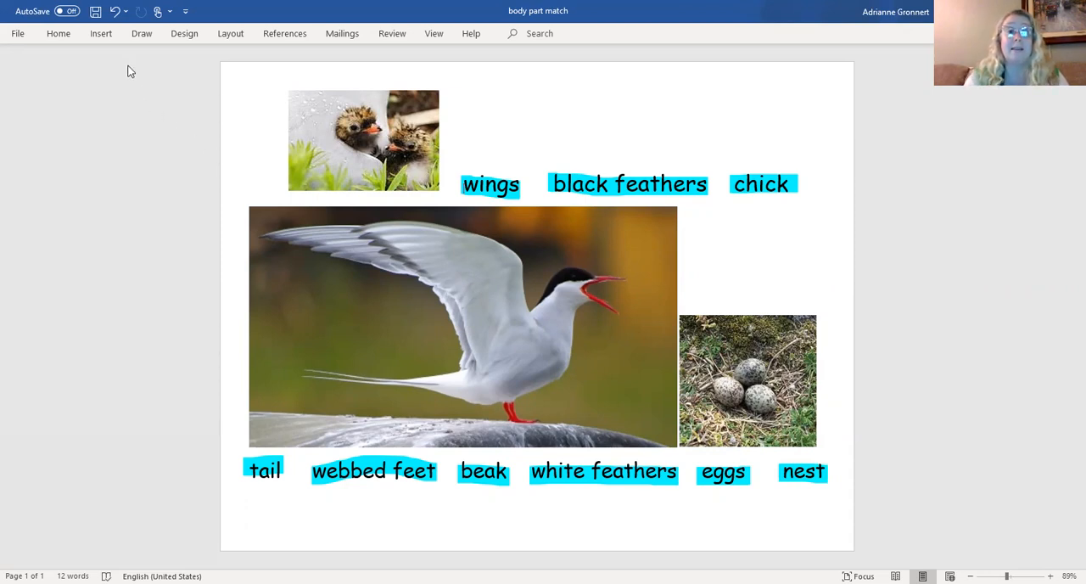
click(142, 34)
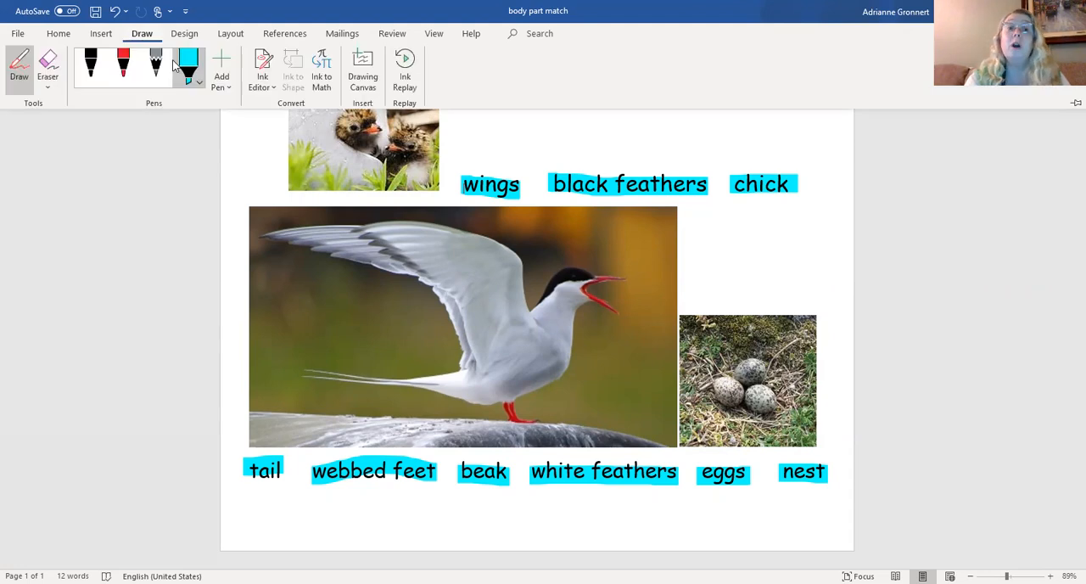
mouse_move(204, 191)
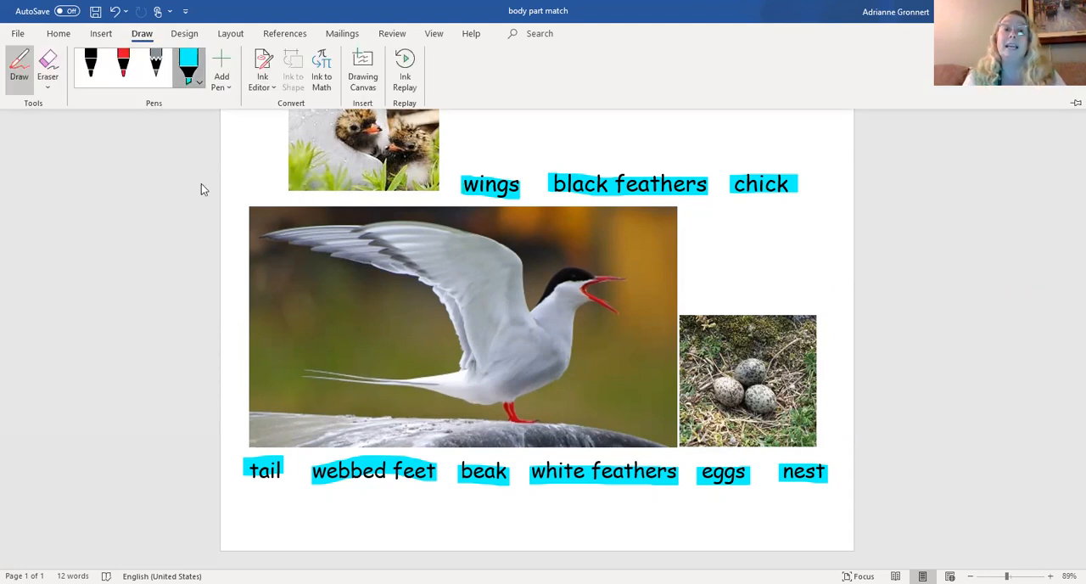
click(197, 76)
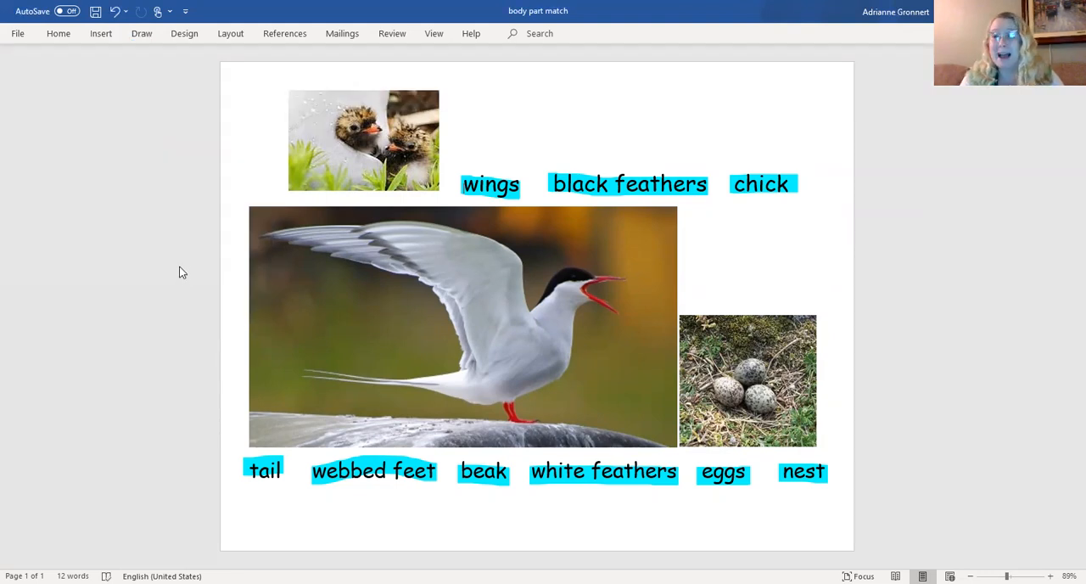
mouse_move(472, 192)
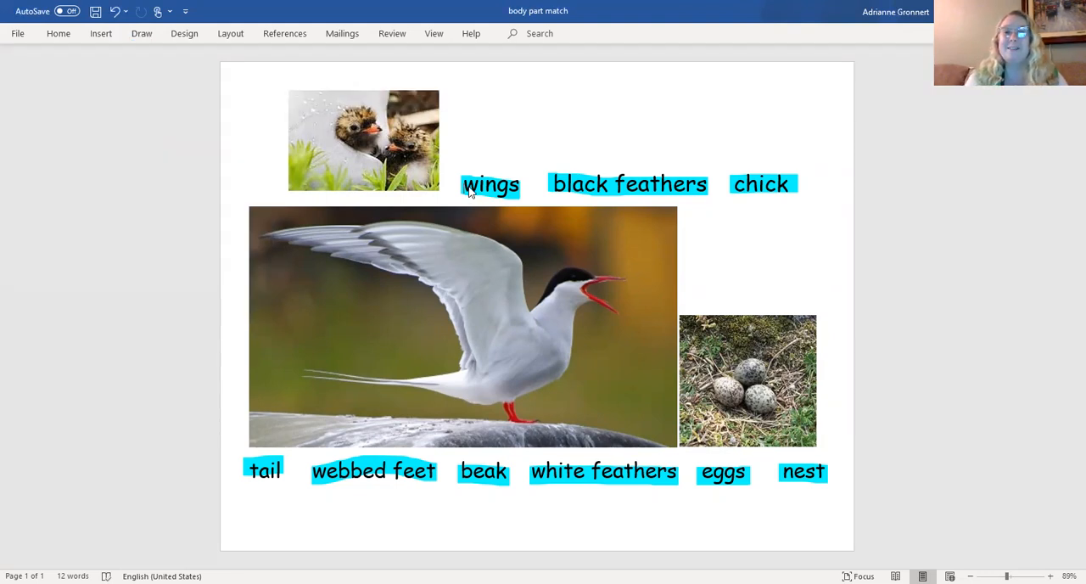
- Mark the word and draw a pink ink line from chick to the chicks photo
double_click(491, 184)
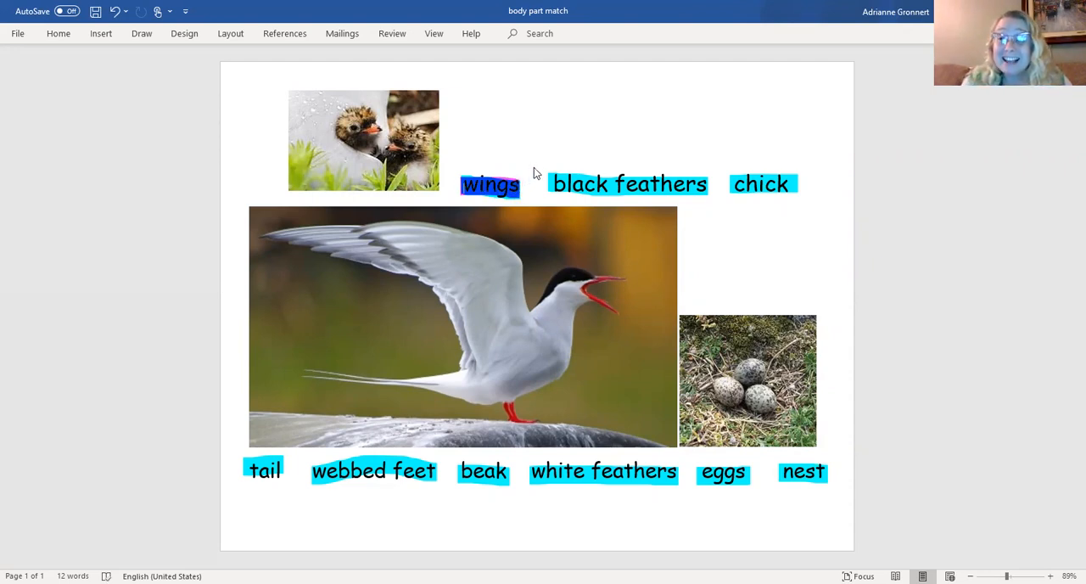
mouse_move(535, 163)
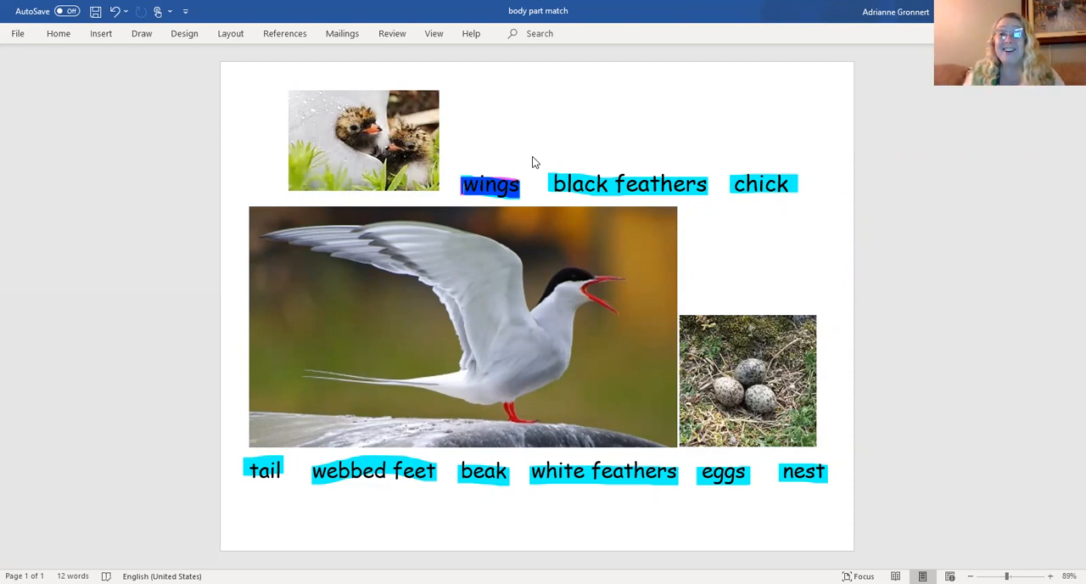
mouse_move(483, 210)
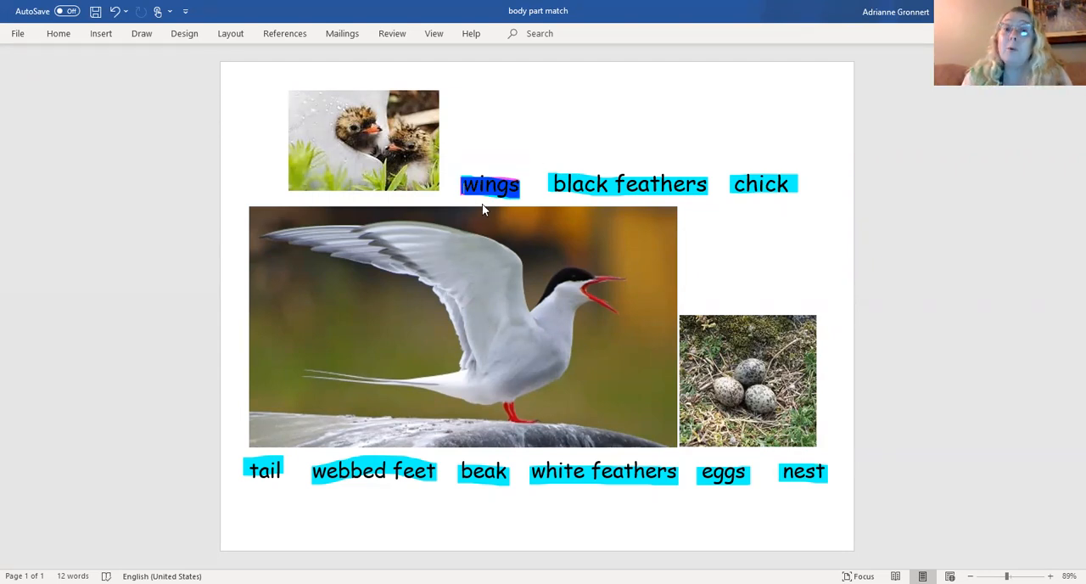
mouse_move(482, 197)
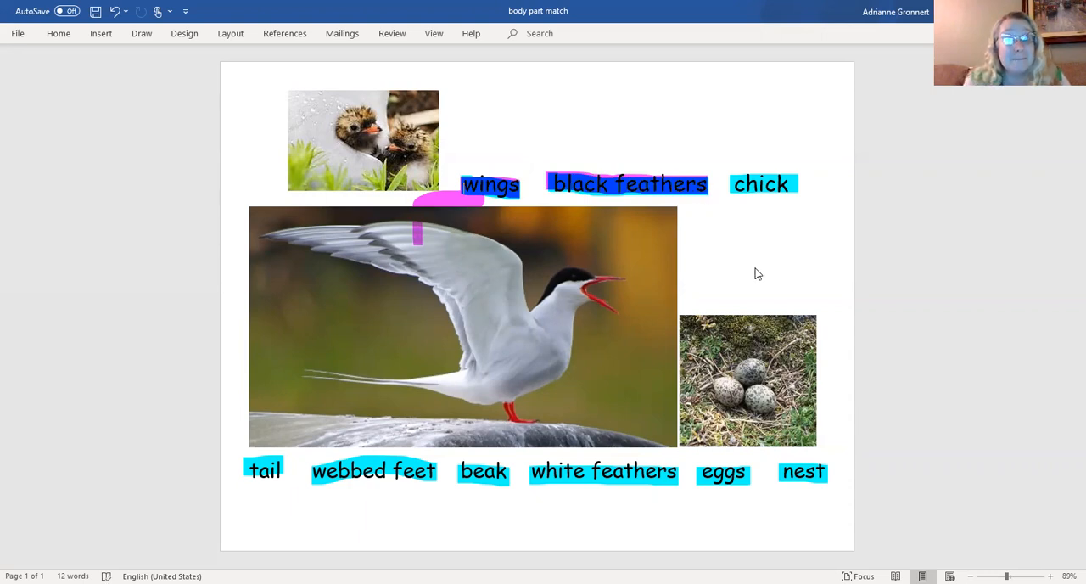
mouse_move(747, 260)
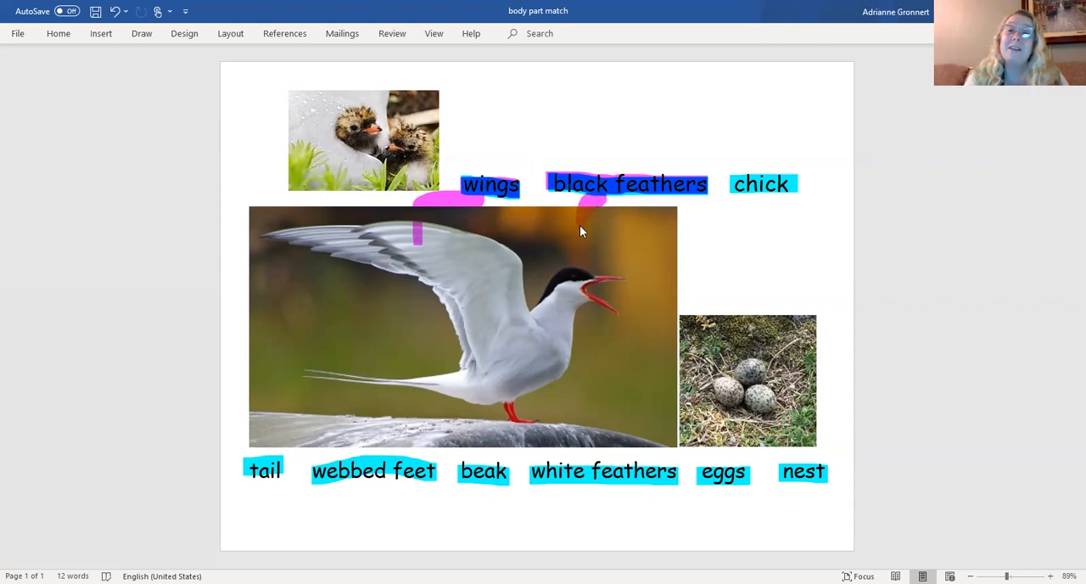
mouse_move(579, 268)
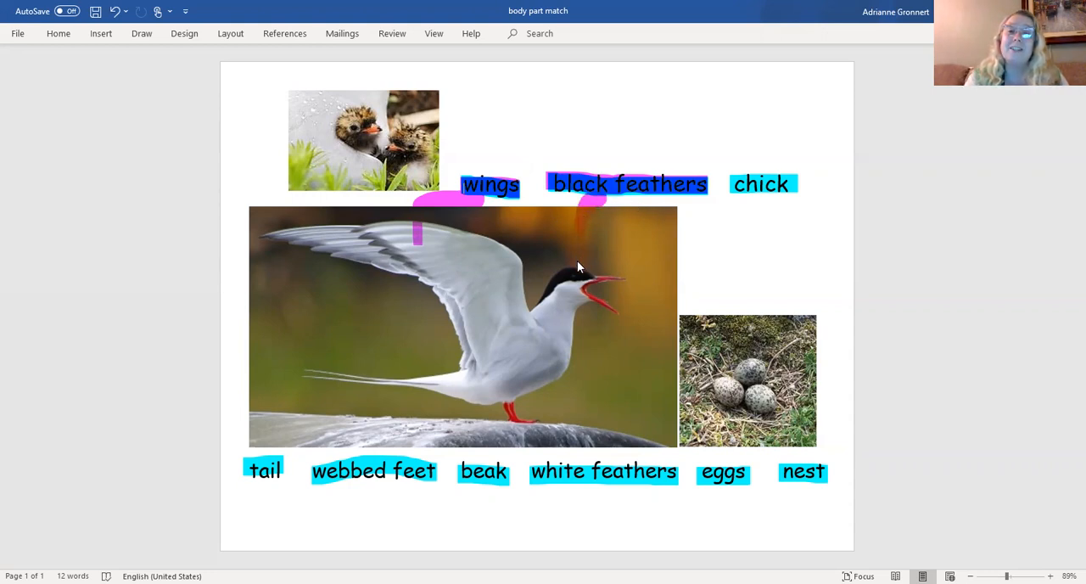
mouse_move(636, 366)
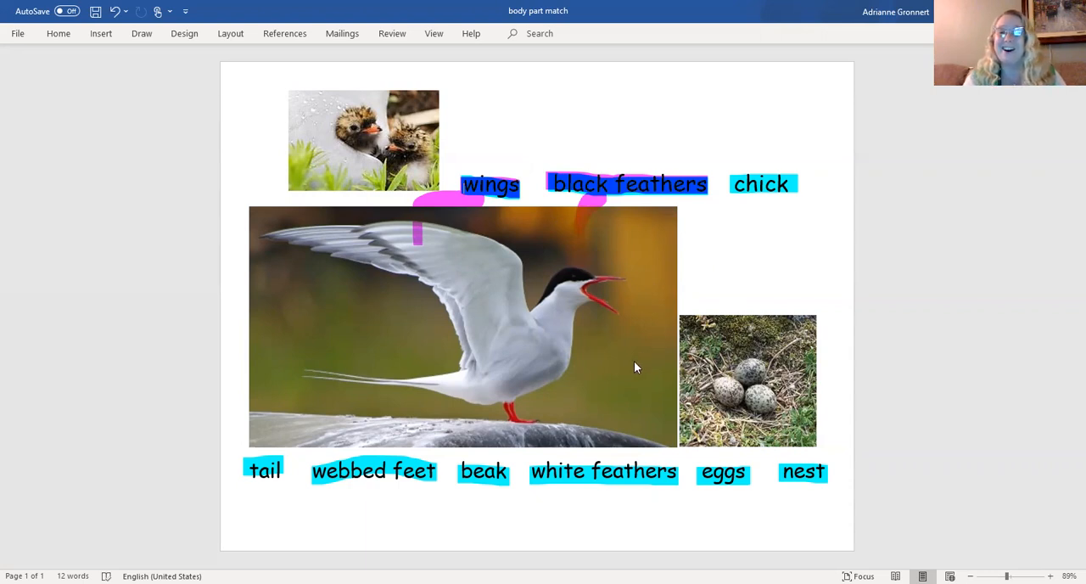
mouse_move(735, 194)
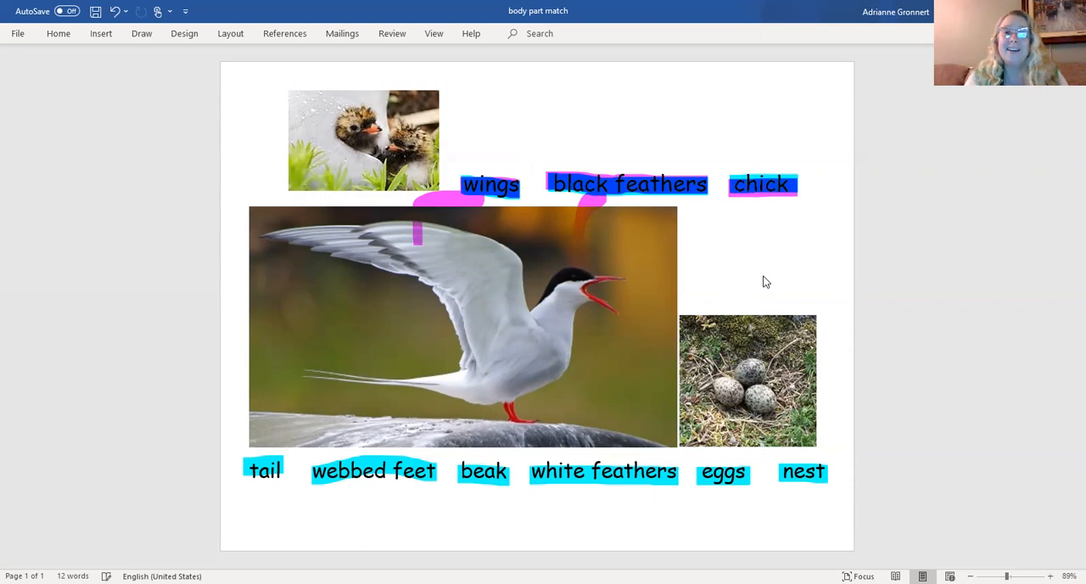
mouse_move(771, 269)
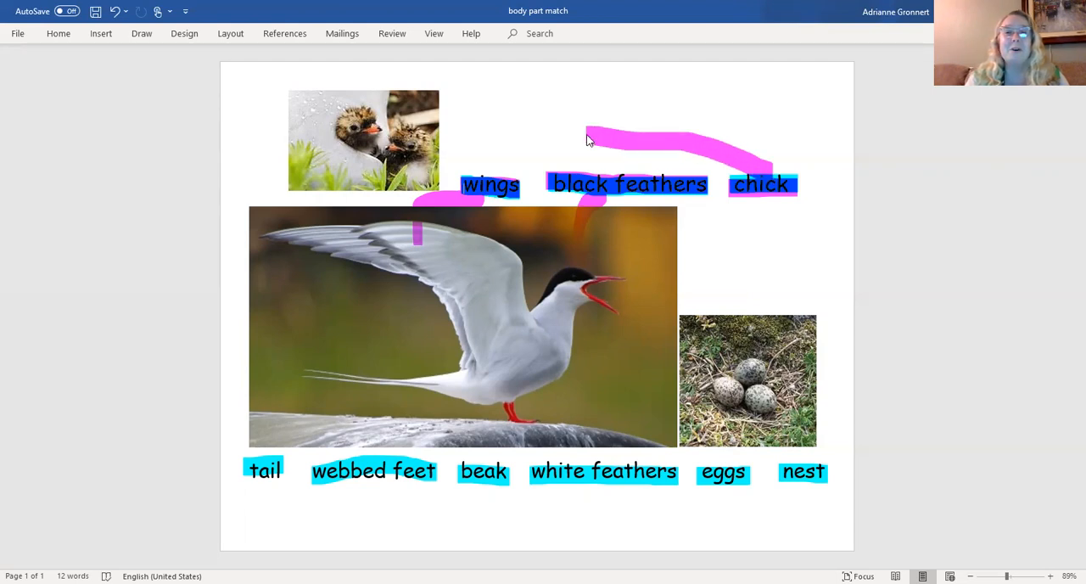
drag(590, 137, 438, 137)
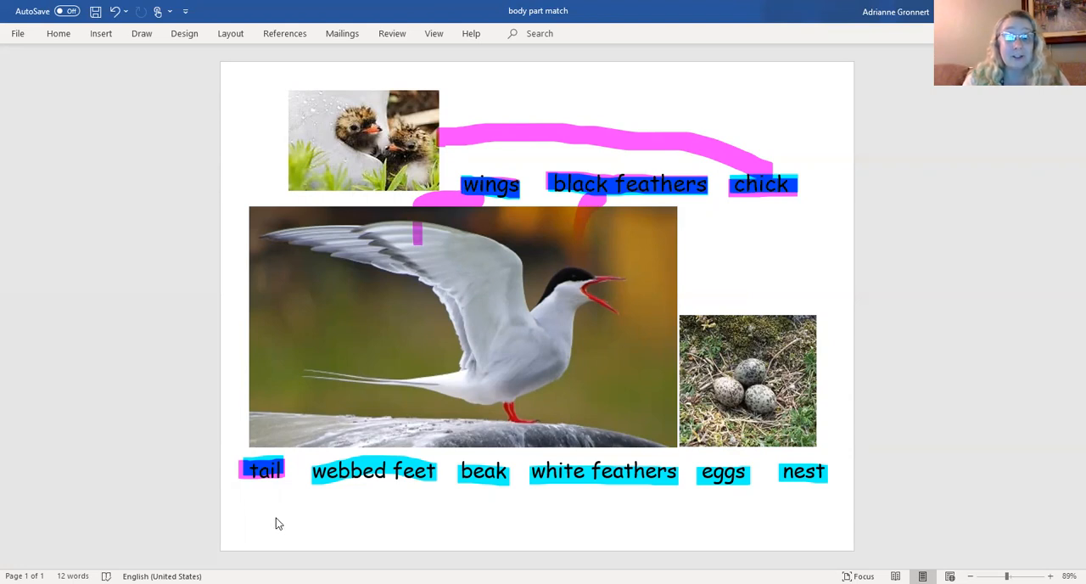
mouse_move(255, 462)
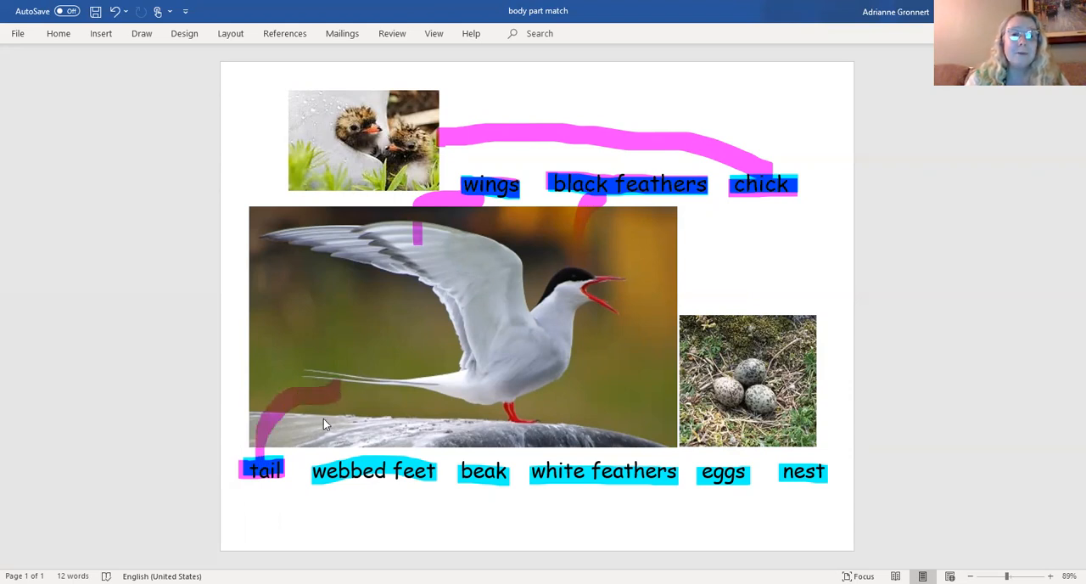
mouse_move(323, 465)
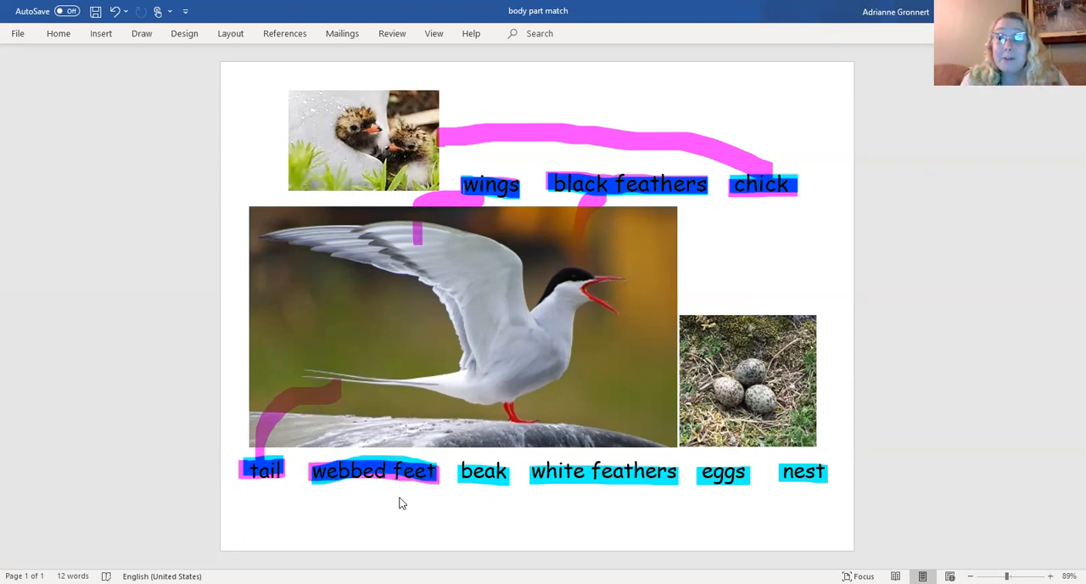
mouse_move(394, 437)
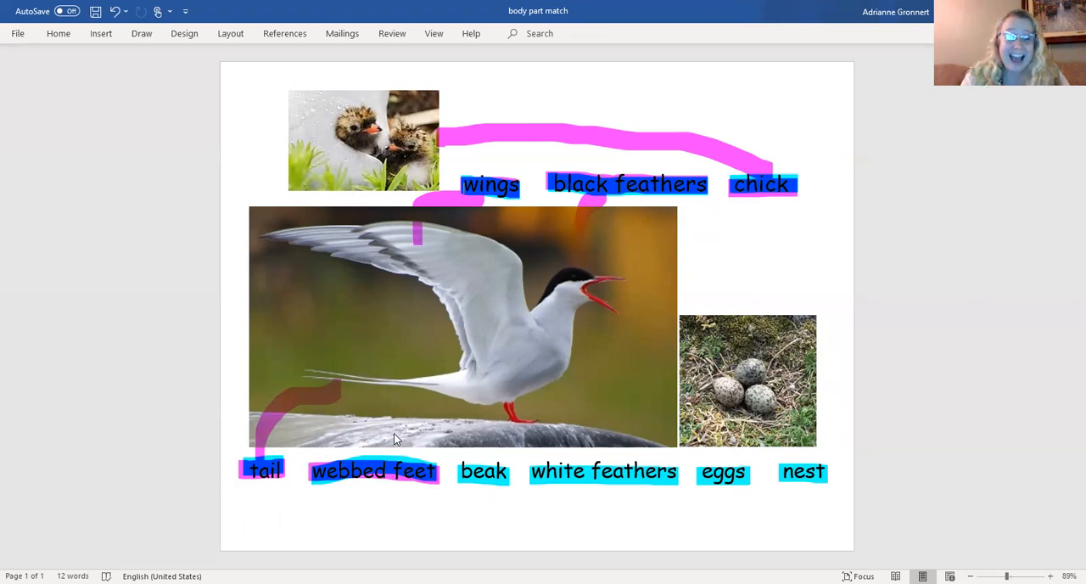
- Draw a pink ink line from webbed feet to the tern's feet
drag(393, 455, 505, 433)
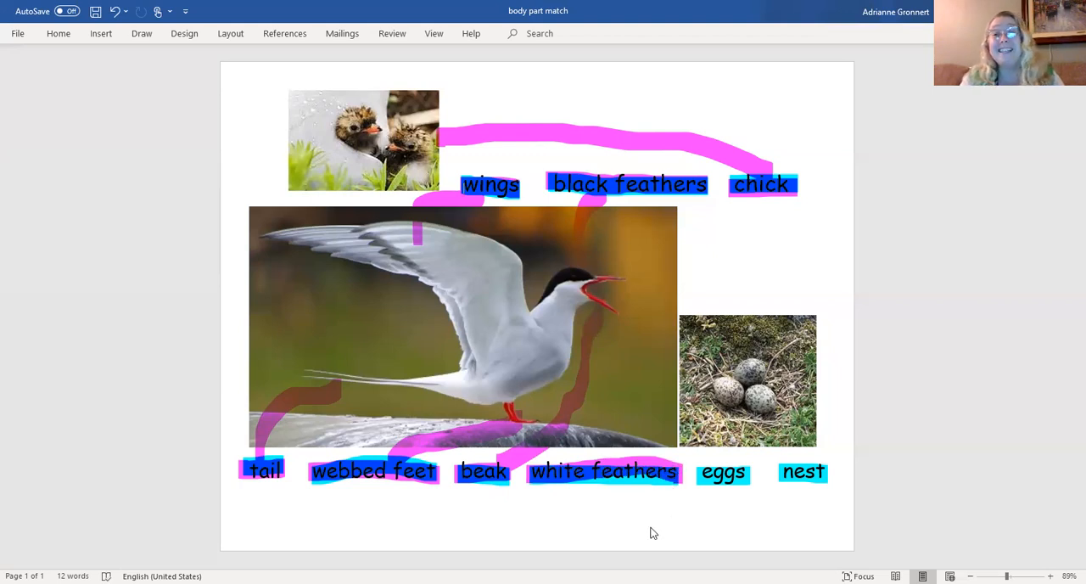
mouse_move(652, 502)
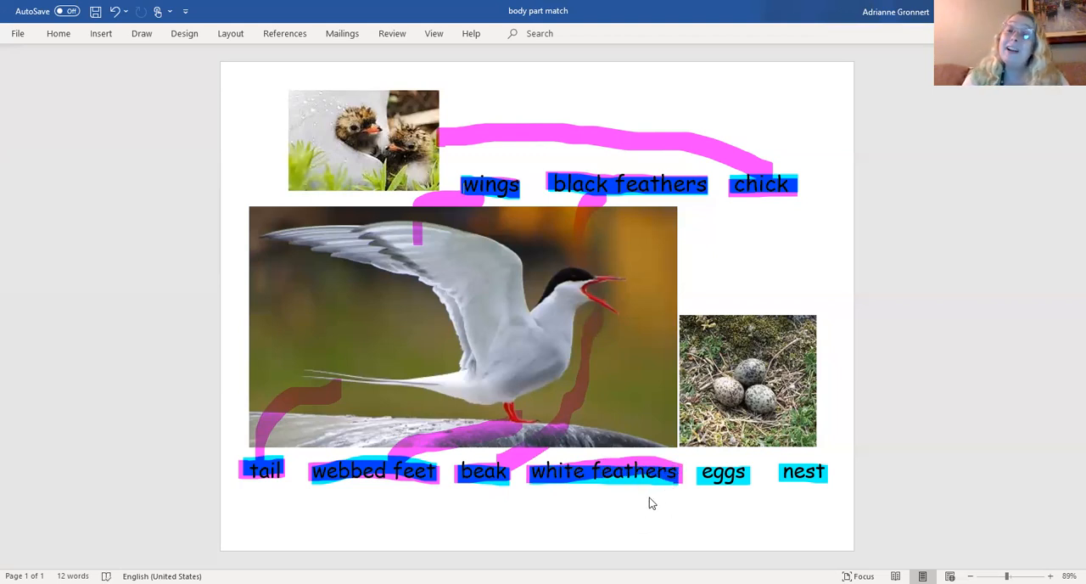
mouse_move(642, 462)
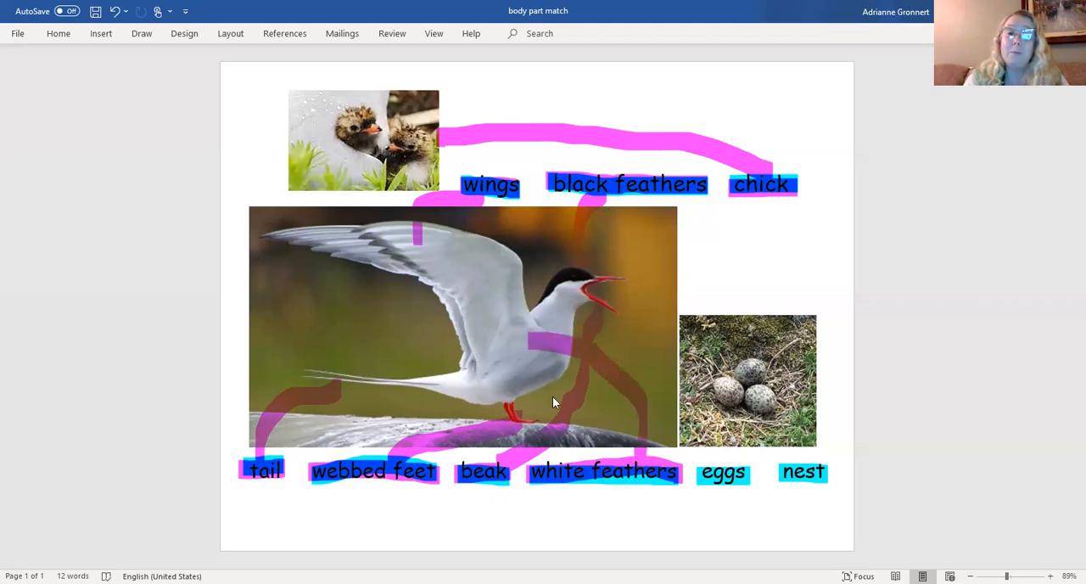
mouse_move(699, 483)
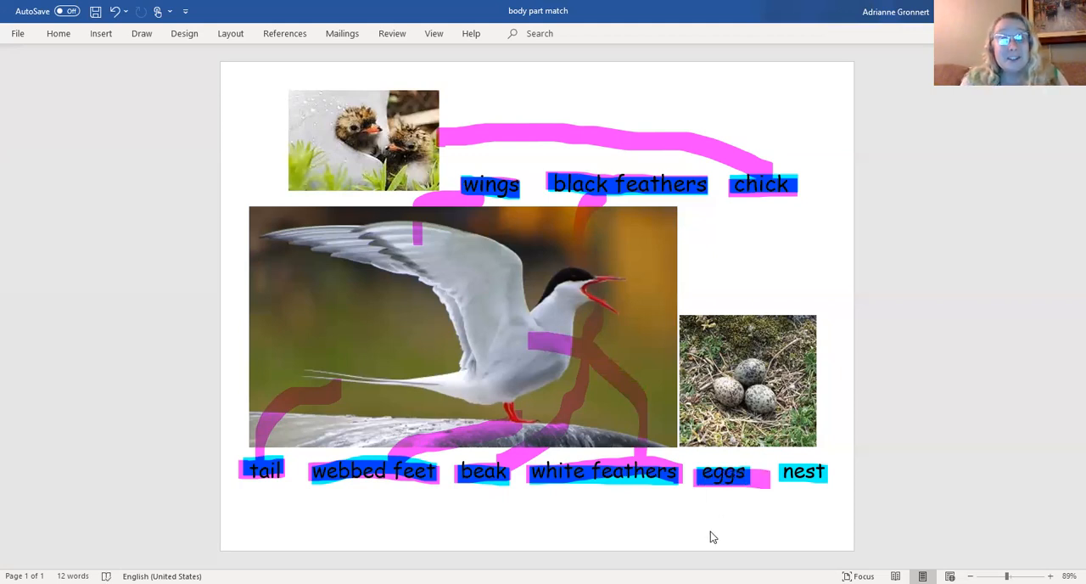
mouse_move(706, 438)
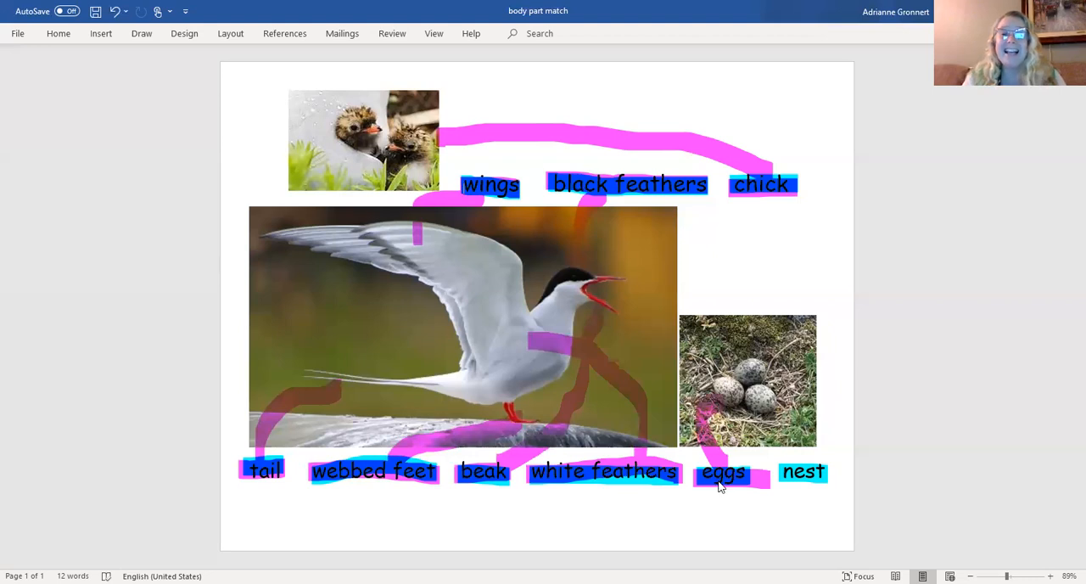
mouse_move(791, 465)
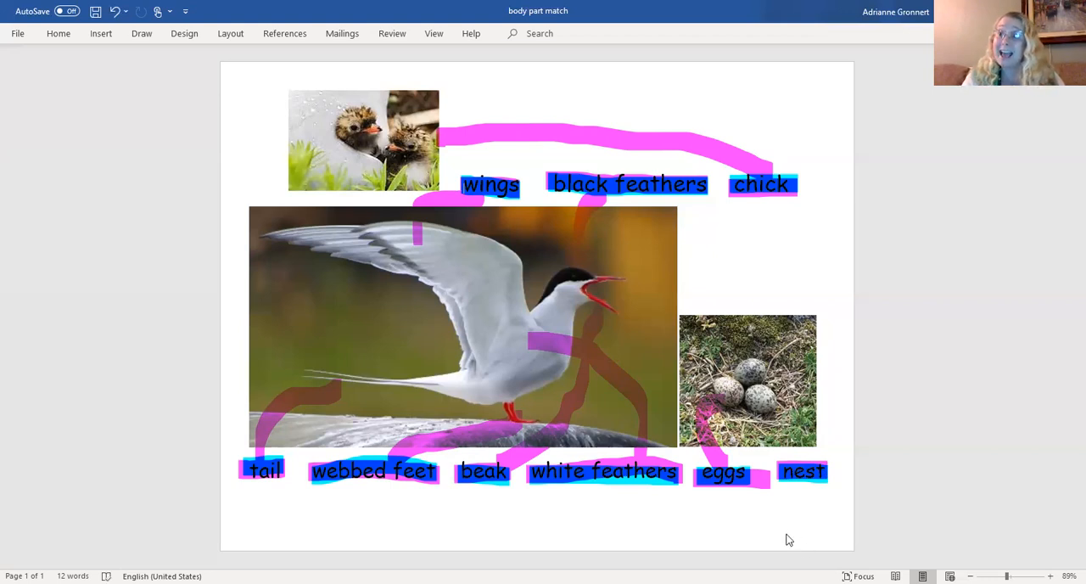
mouse_move(806, 401)
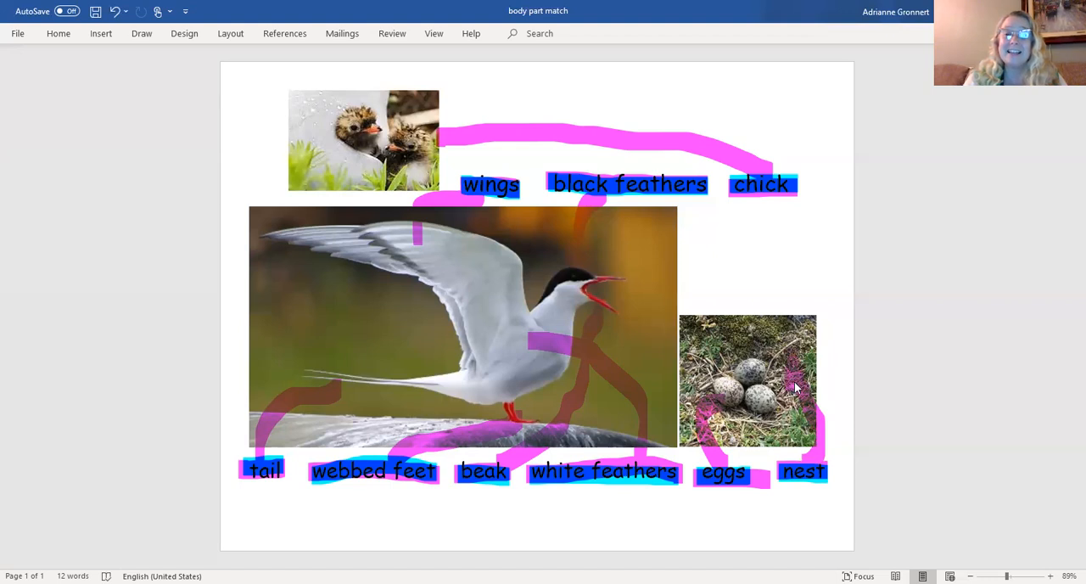
mouse_move(804, 435)
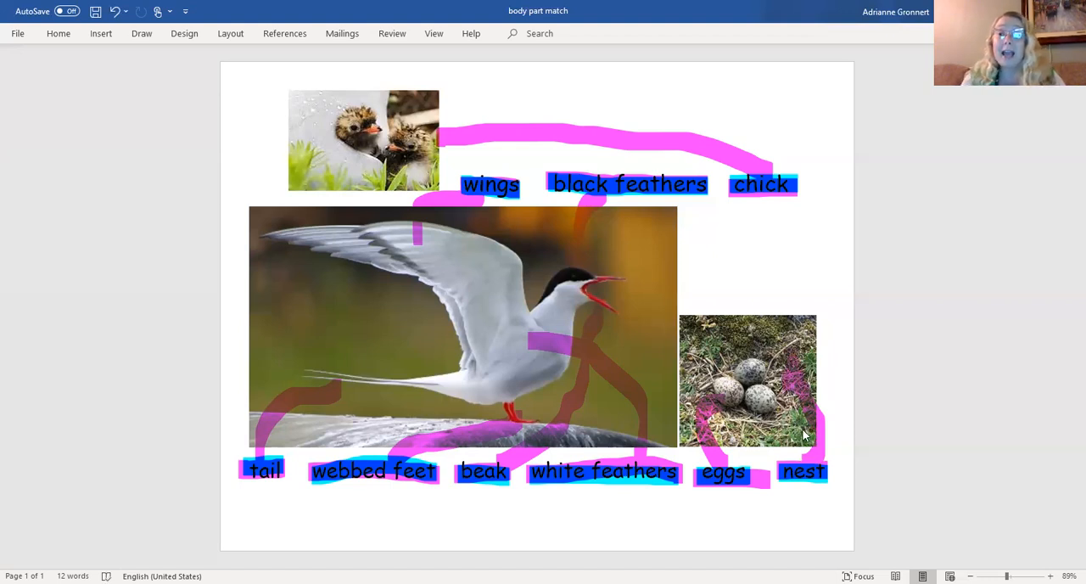